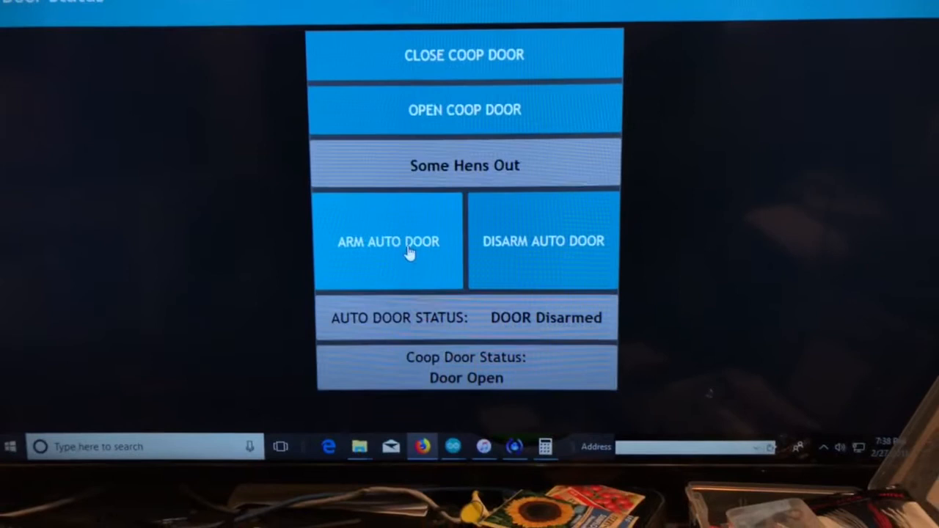
Arm the automatic coop door from the Door Status page, leaving the door open.
{"action": "left_click", "coordinate": [387, 241]}
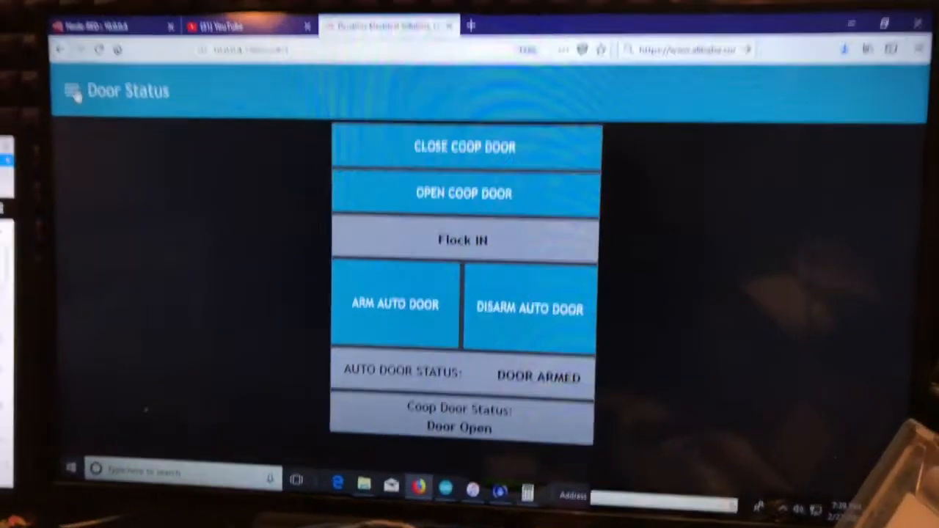
Switch the dashboard from the Door Status page to the Hen Status page.
{"action": "left_click", "coordinate": [73, 91]}
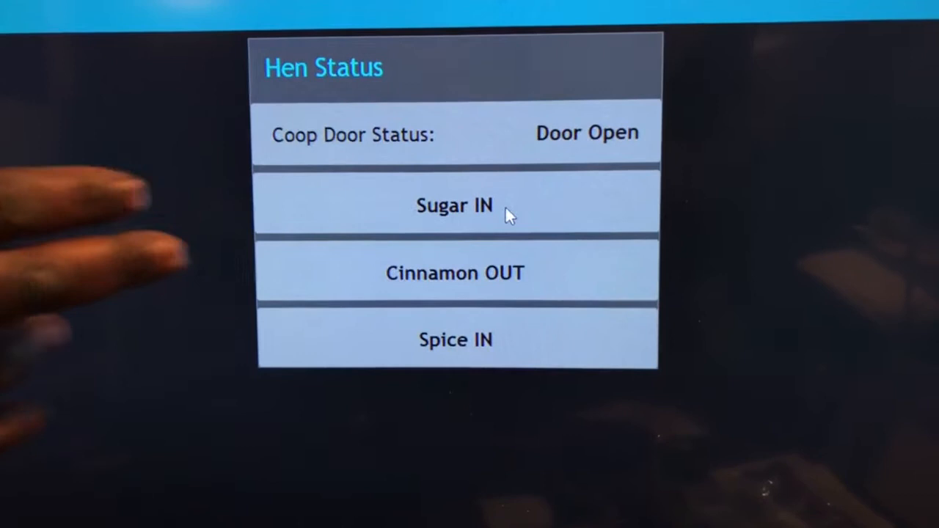
Refresh the Hen Status panel so Cinnamon reads IN alongside Sugar and Spice.
{"action": "left_click", "coordinate": [455, 273]}
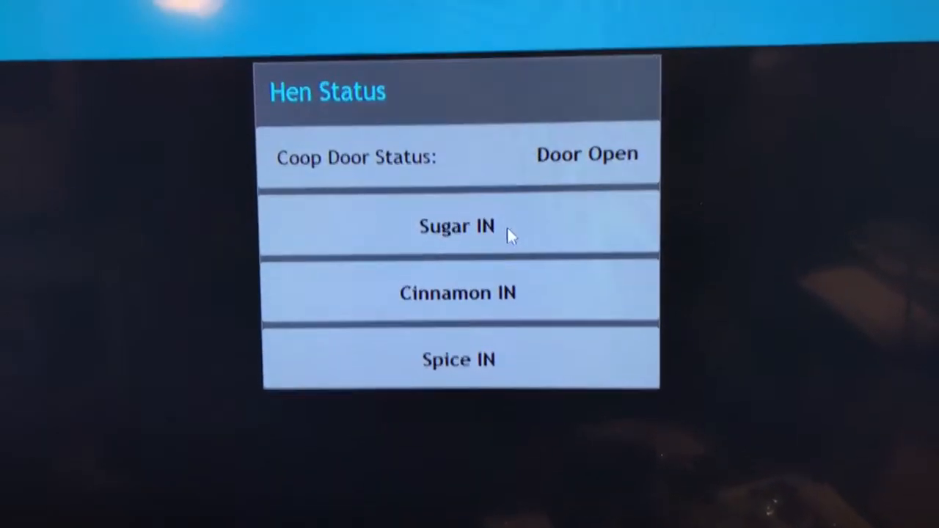